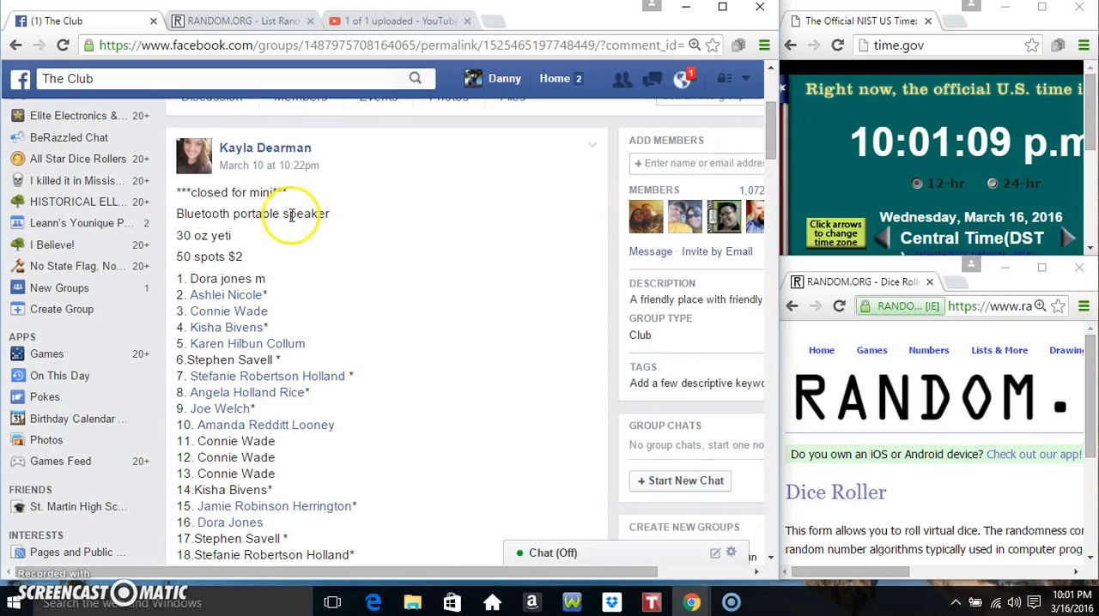
mouse_move(404, 218)
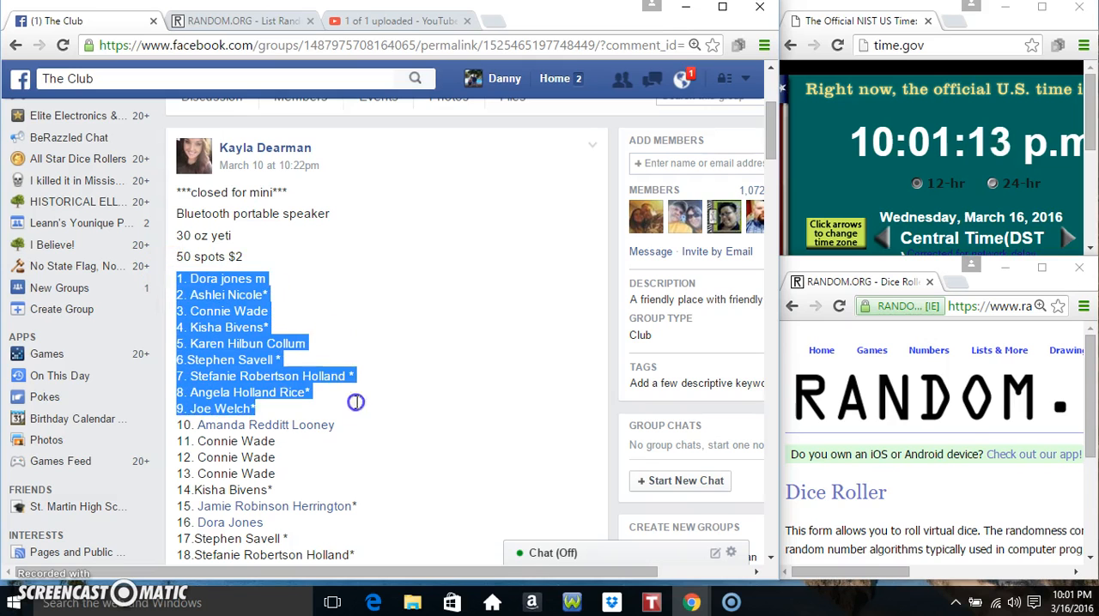
Step: Copy the numbered 1–50 giveaway name list from the group post
scroll(down, 3)
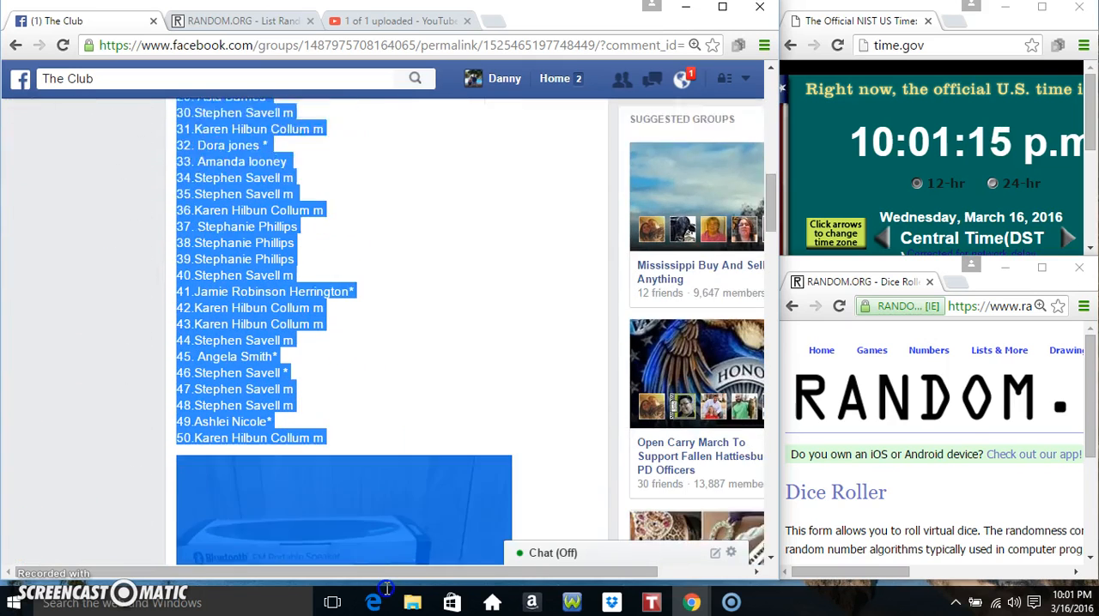
right_click(386, 304)
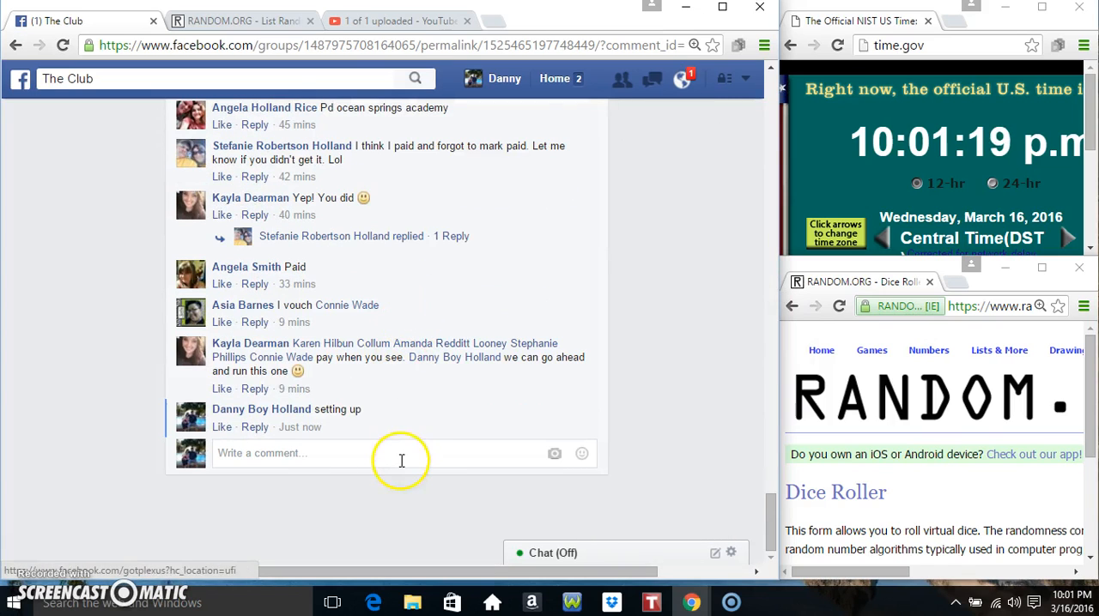
Step: Post the comment 'live' on the giveaway thread, then switch browser tabs
text(live)
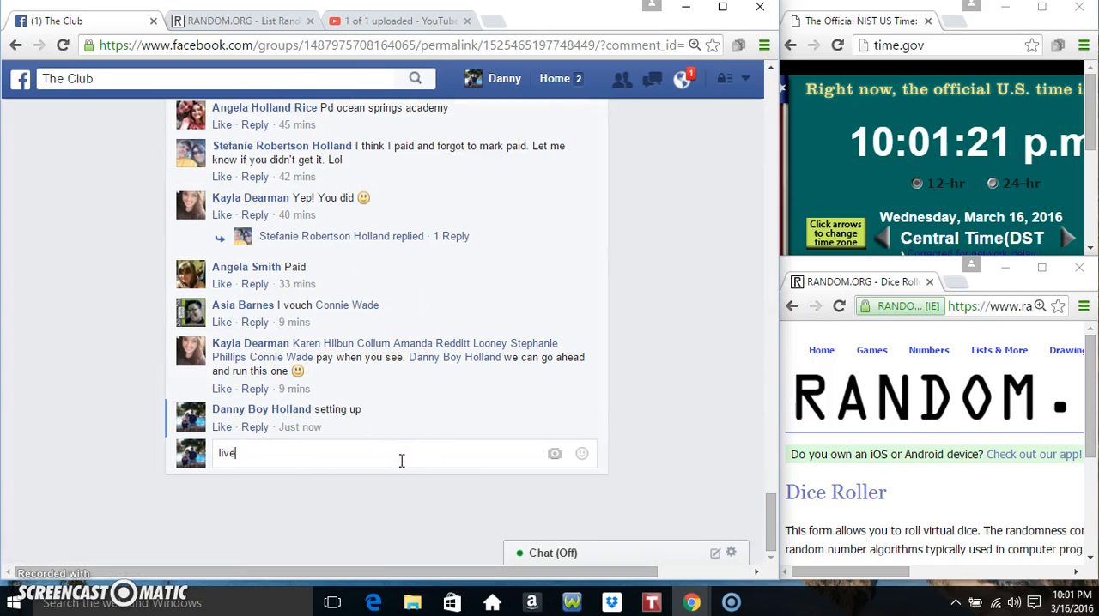
key(Return)
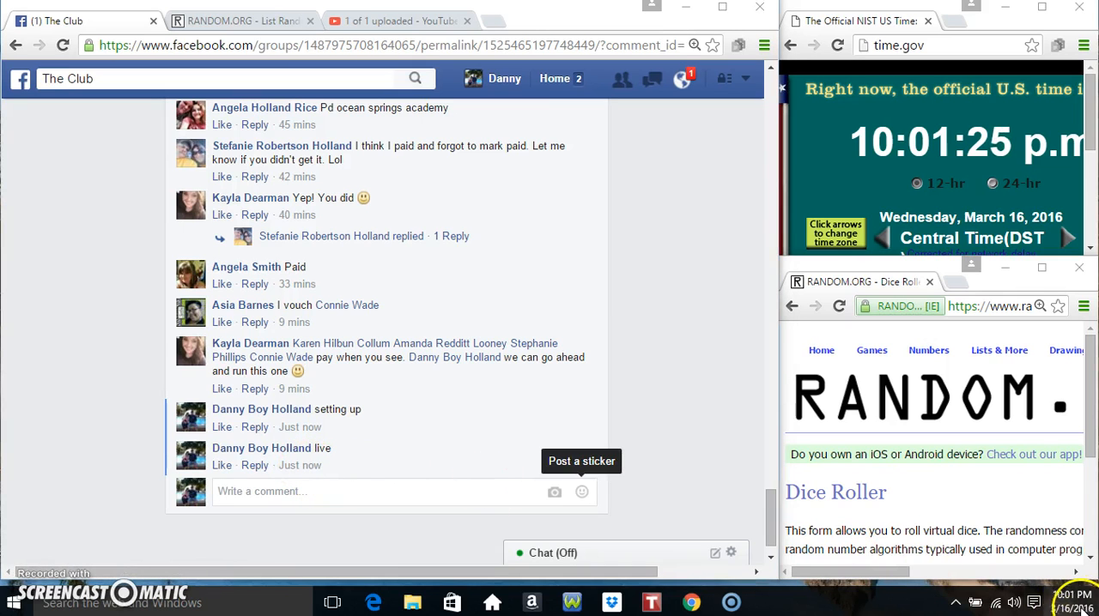
click(240, 20)
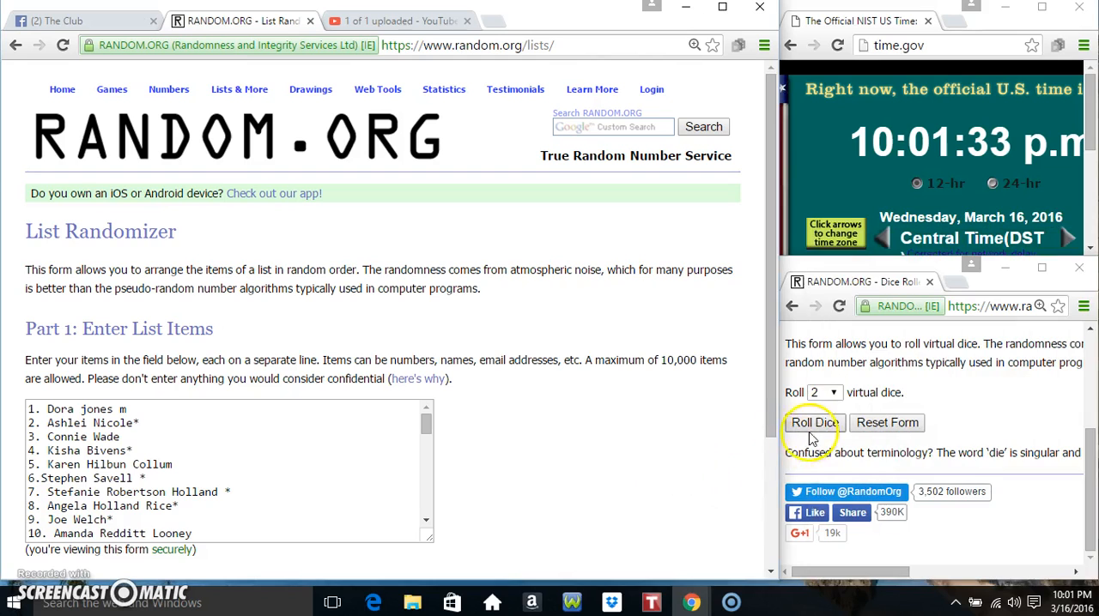
Step: Roll the two dice and randomize the pasted 50-name list
click(812, 423)
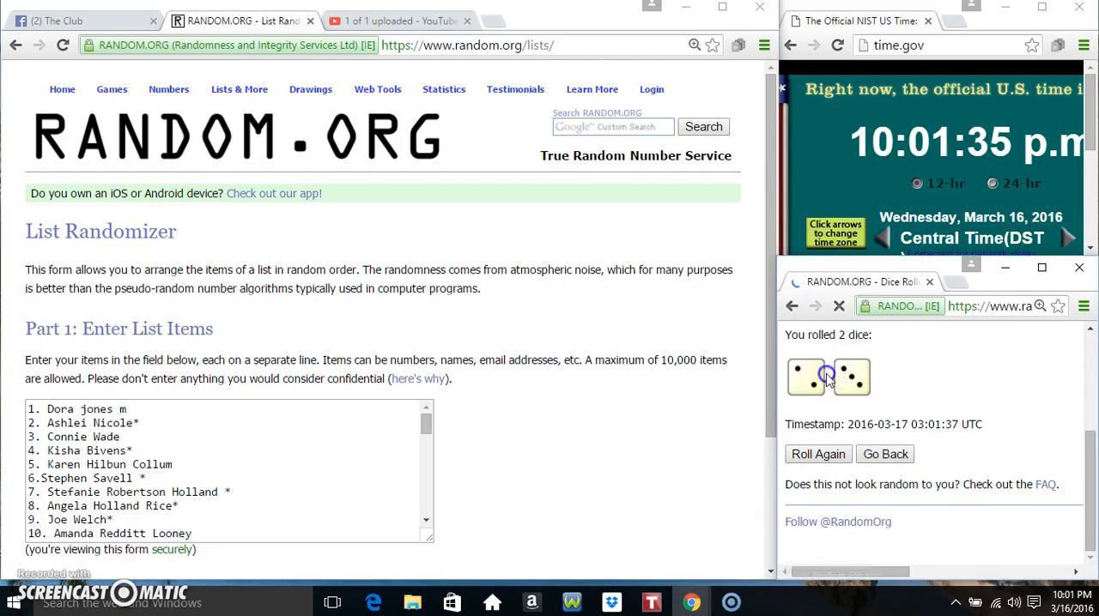
click(818, 455)
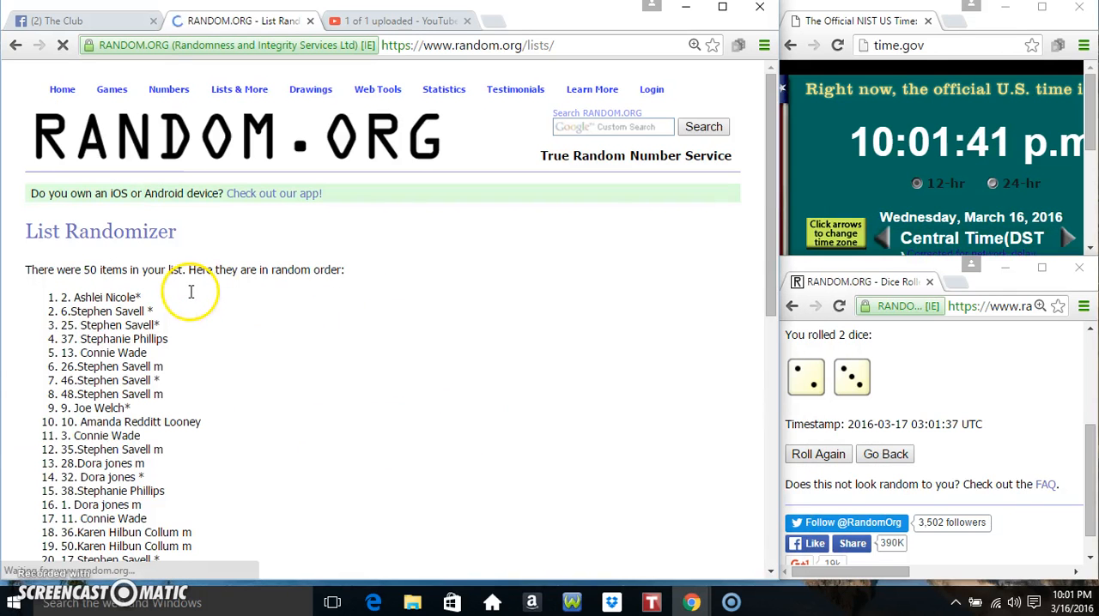
Step: Click Again! three times to bring the list to four randomizations
scroll(down, 3)
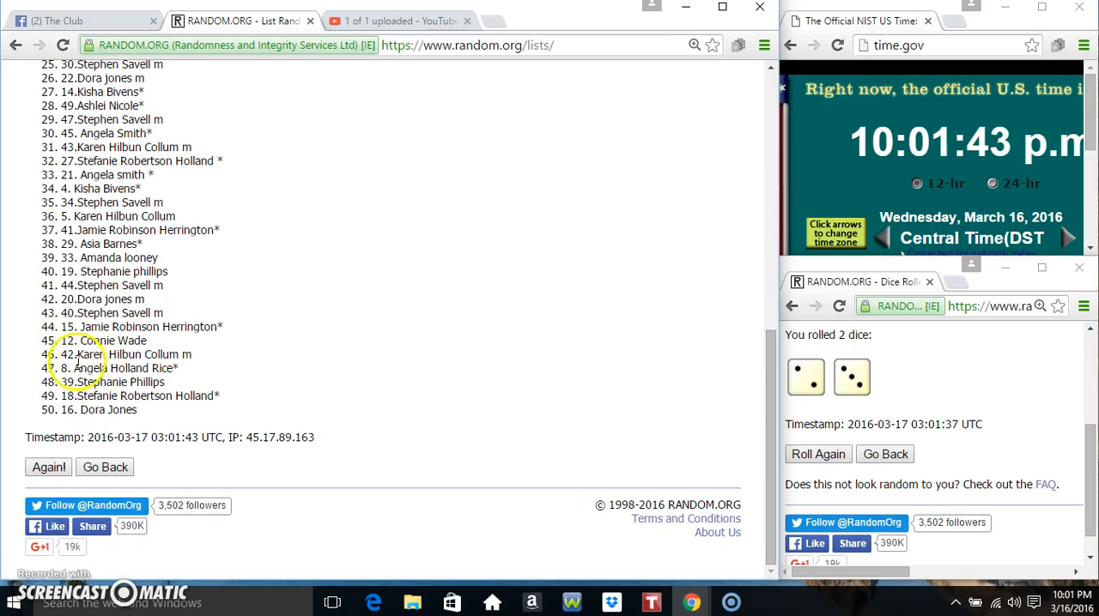
click(48, 467)
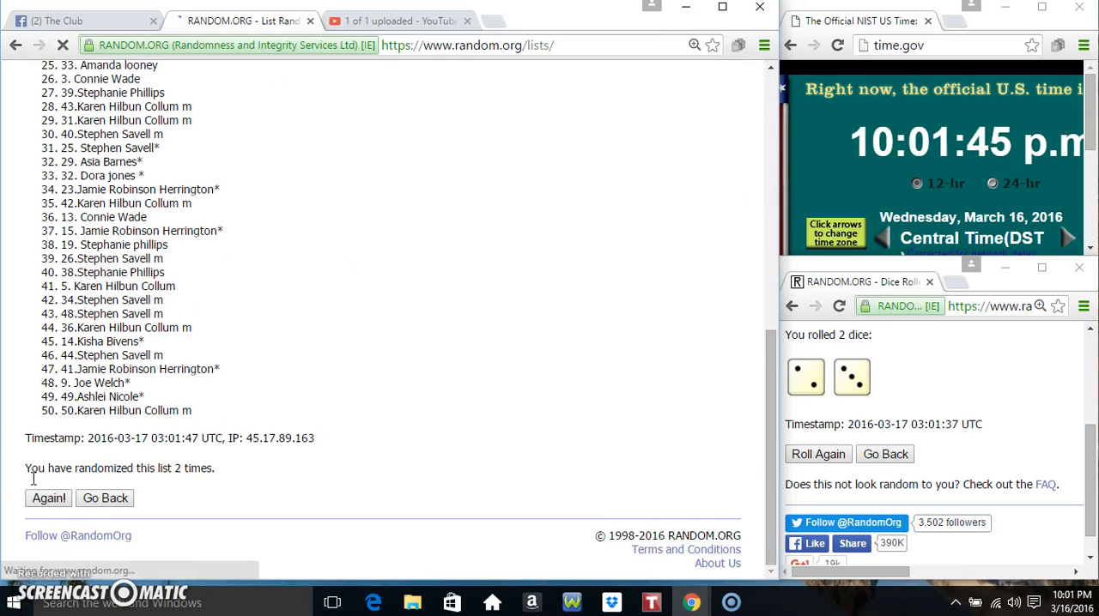
click(49, 498)
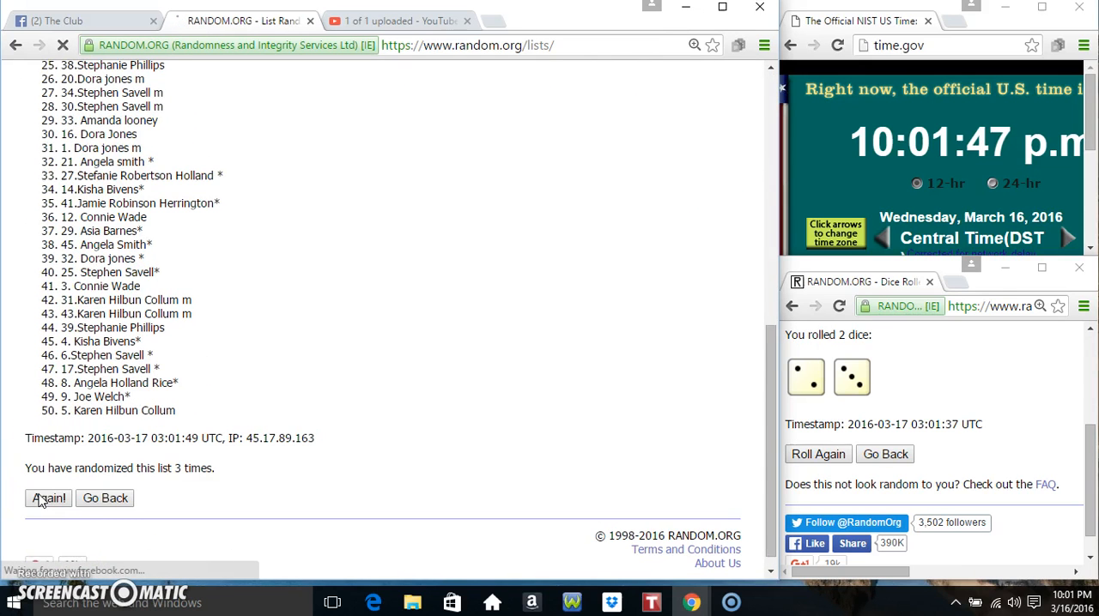
click(48, 498)
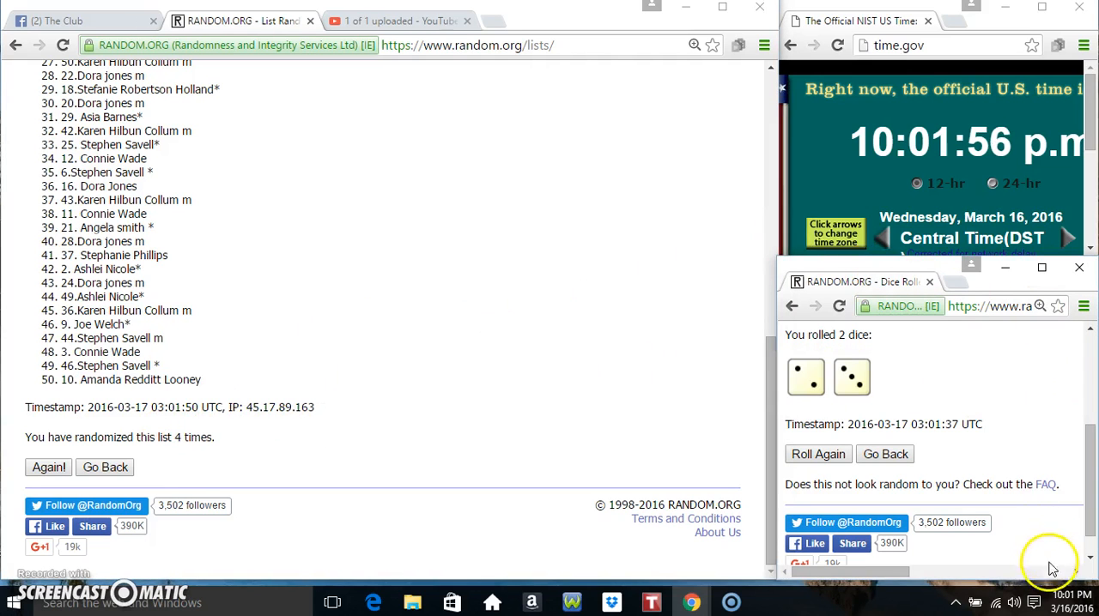
click(1040, 602)
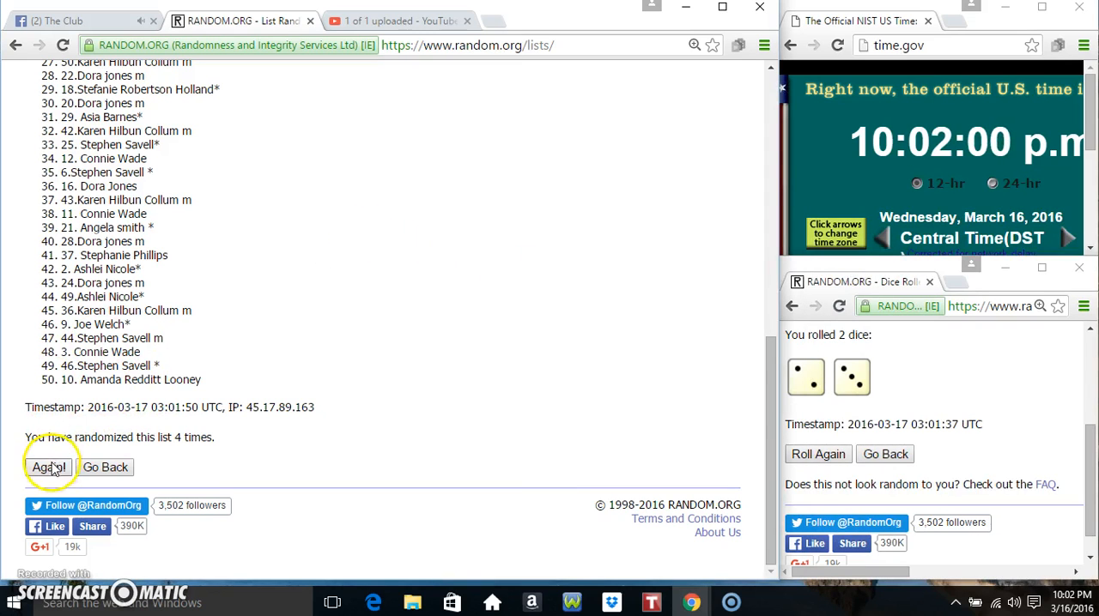
click(48, 467)
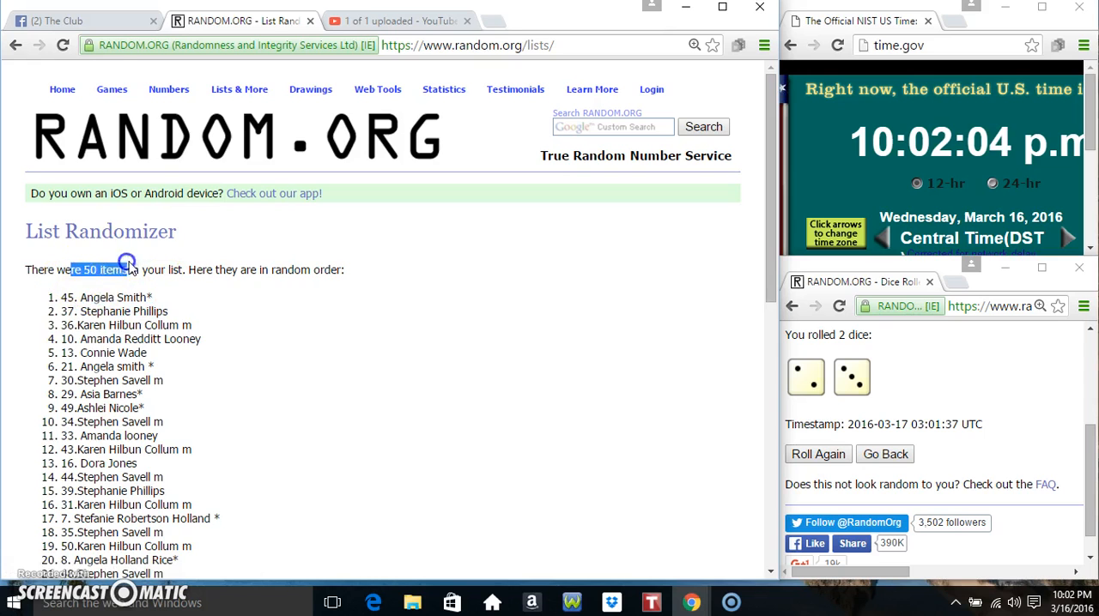
scroll(down, 3)
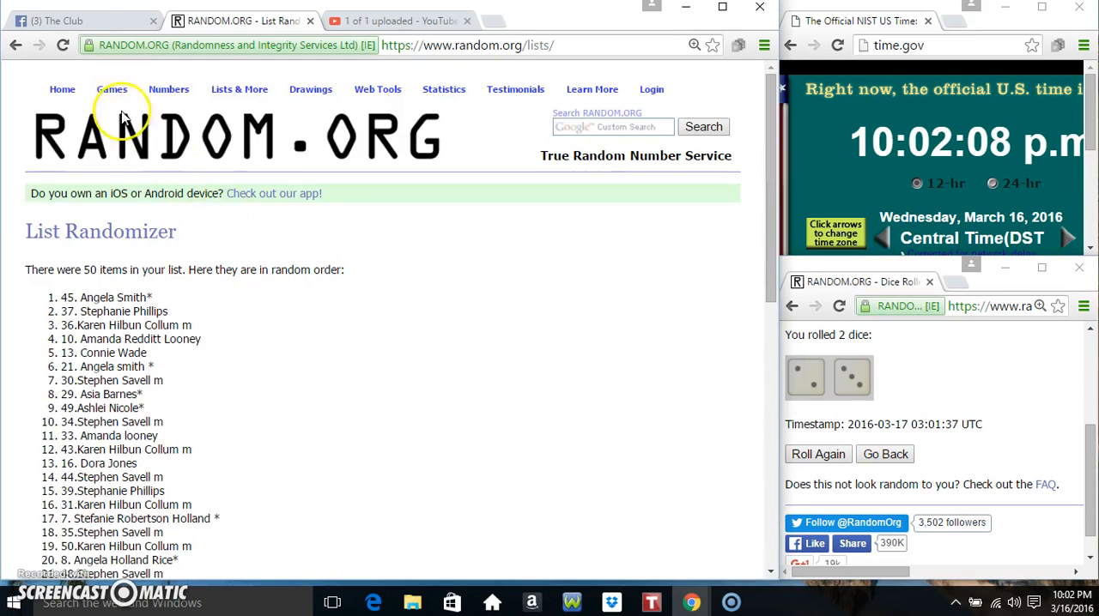
click(77, 20)
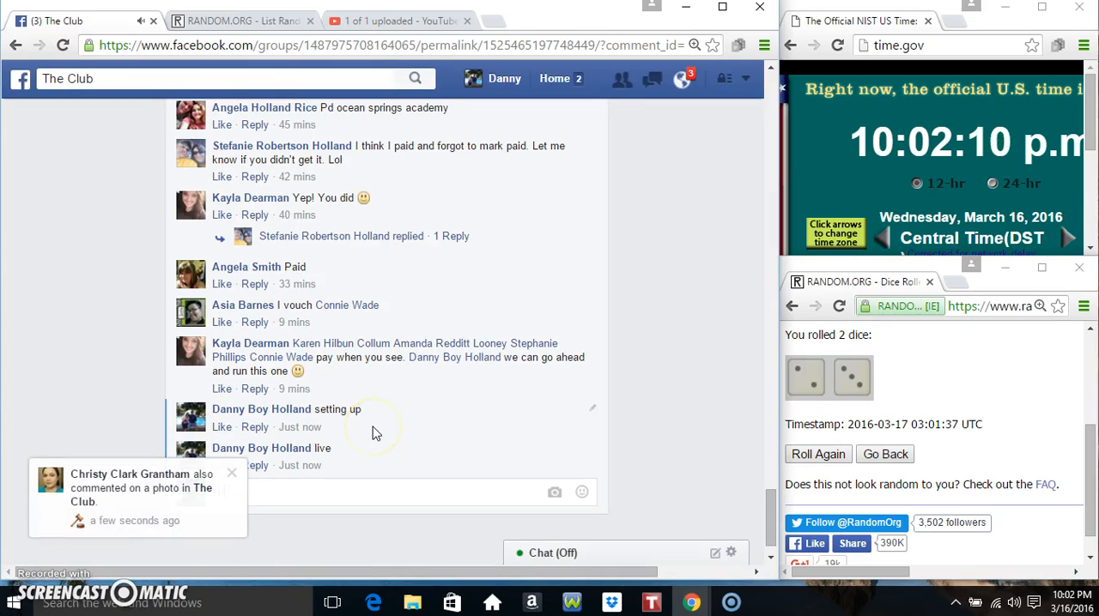